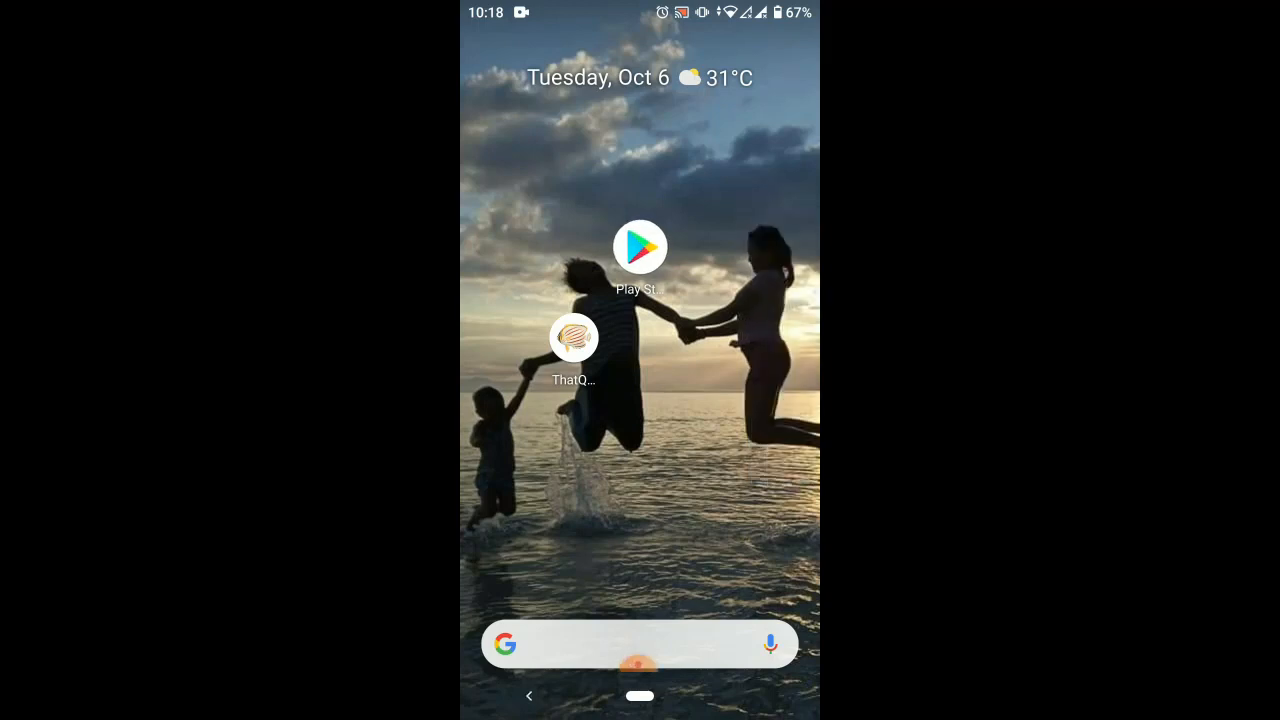
Launch Google Play Store from the home screen to find the ThatQuiz app
click(639, 246)
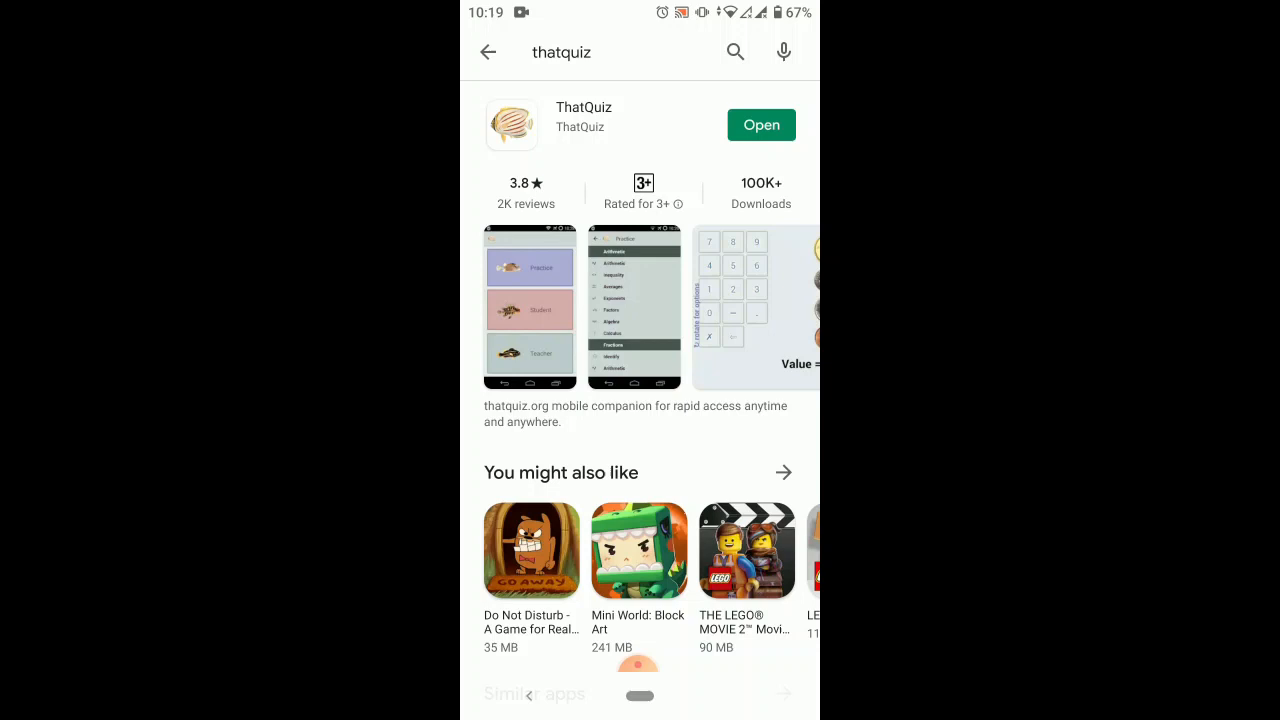
Open the installed ThatQuiz app, enter the Student area and reach the Test Code form
click(760, 125)
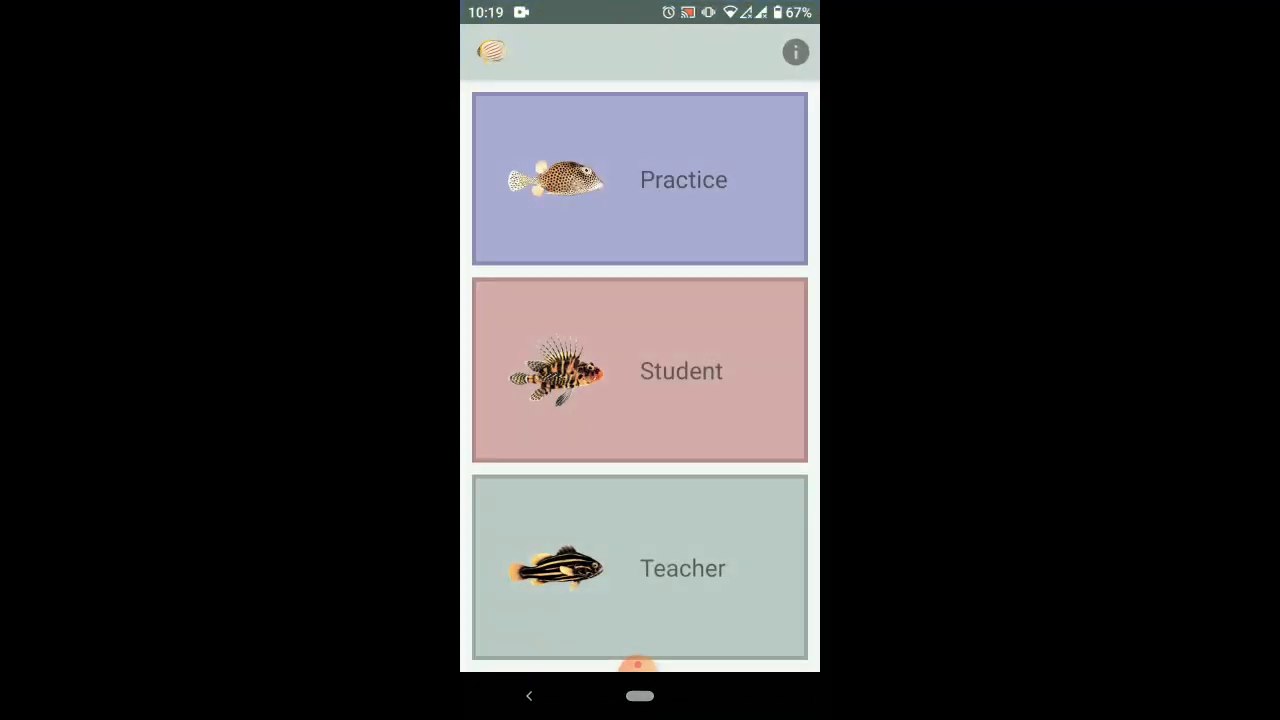
click(639, 370)
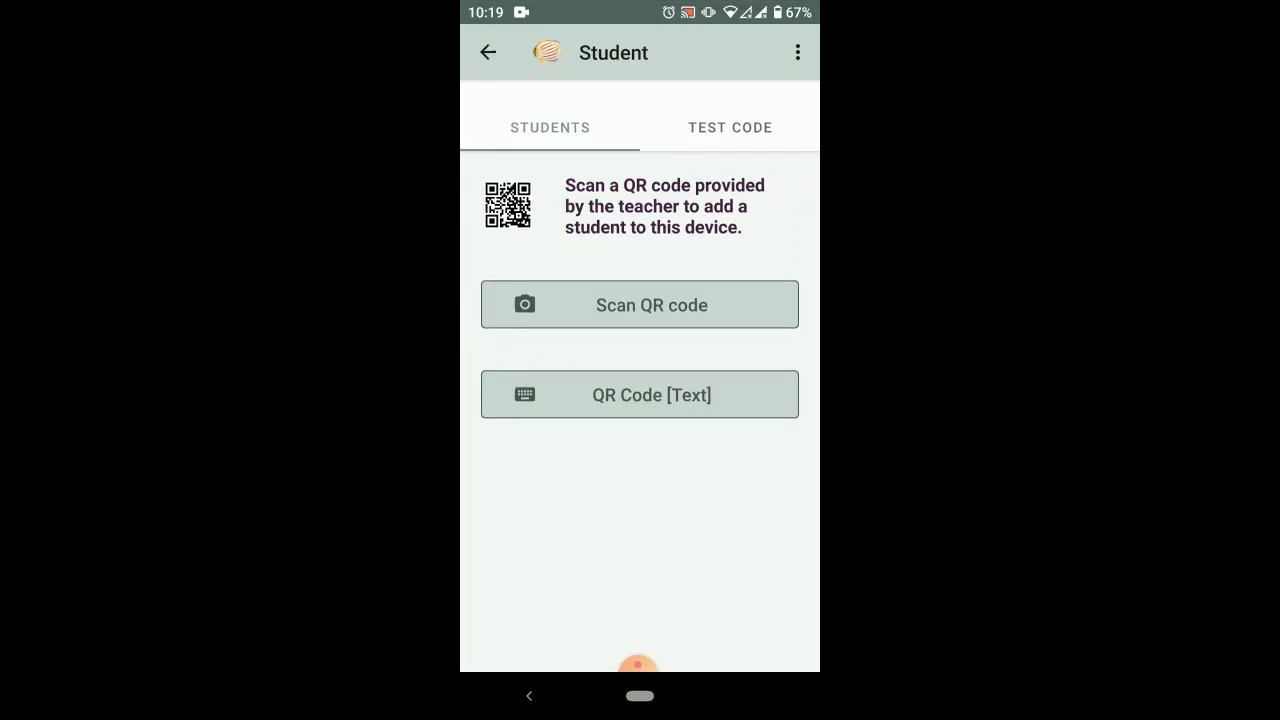
click(730, 127)
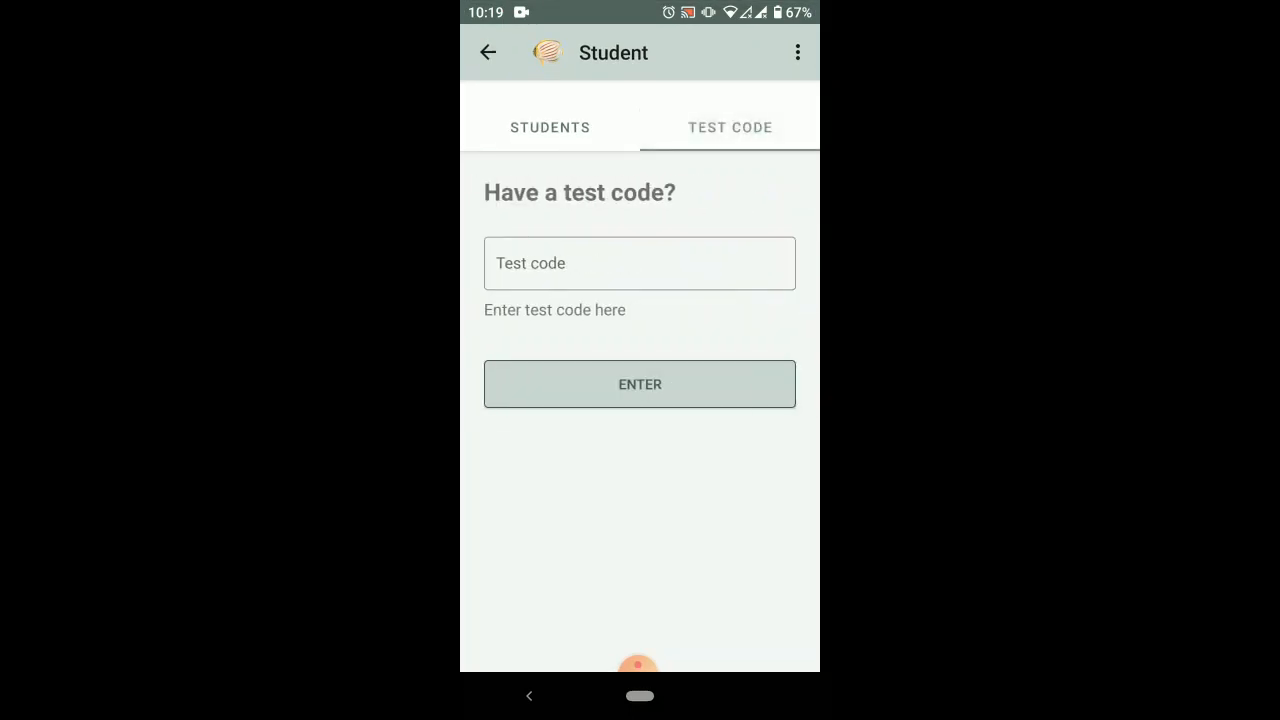
click(639, 263)
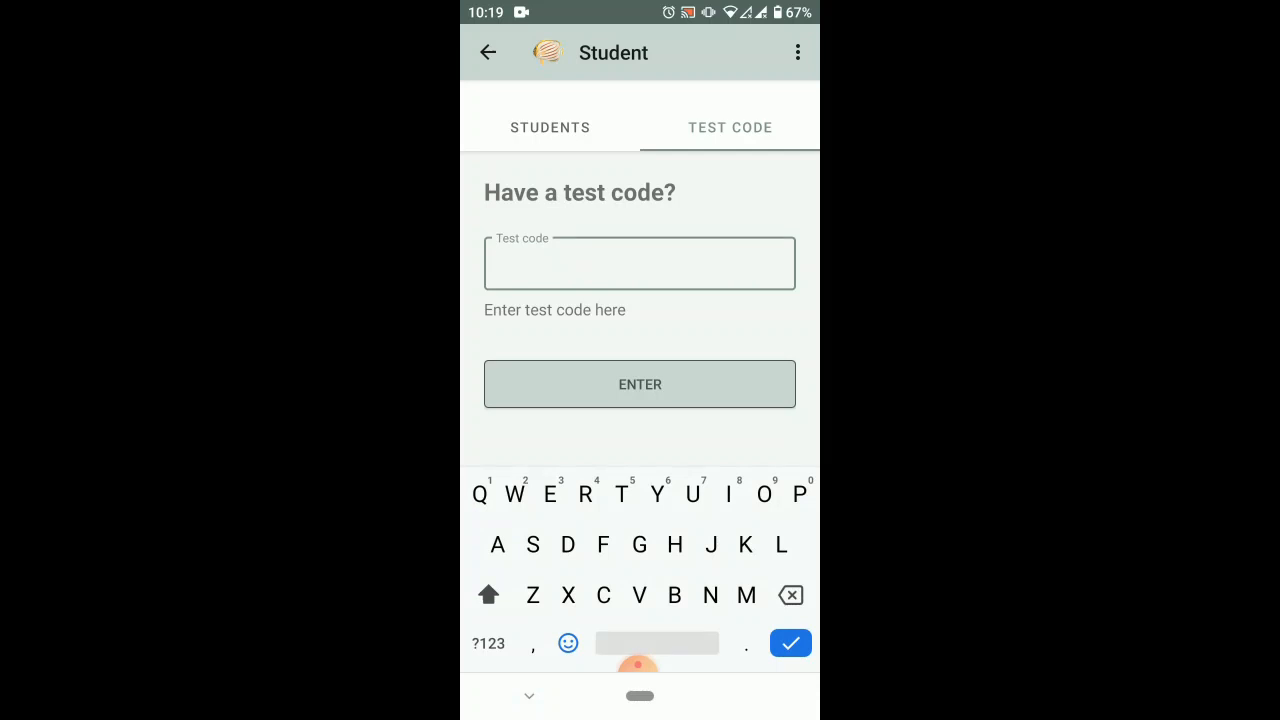
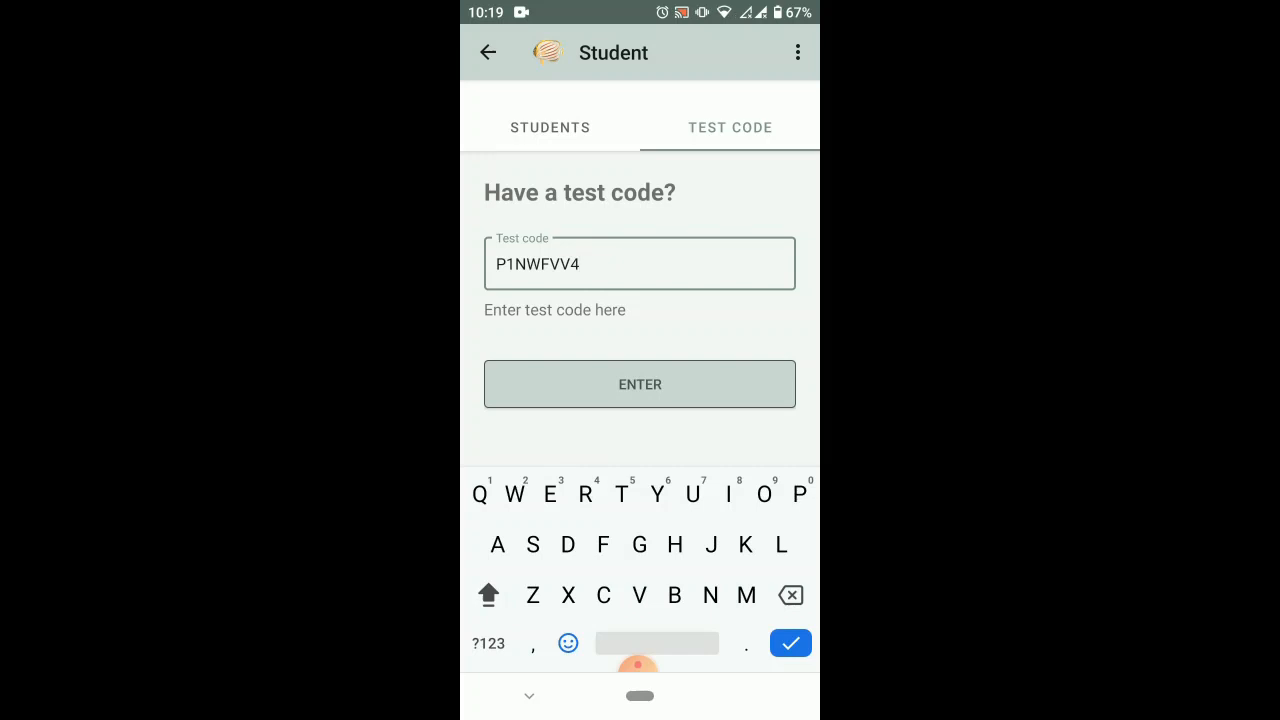
click(639, 384)
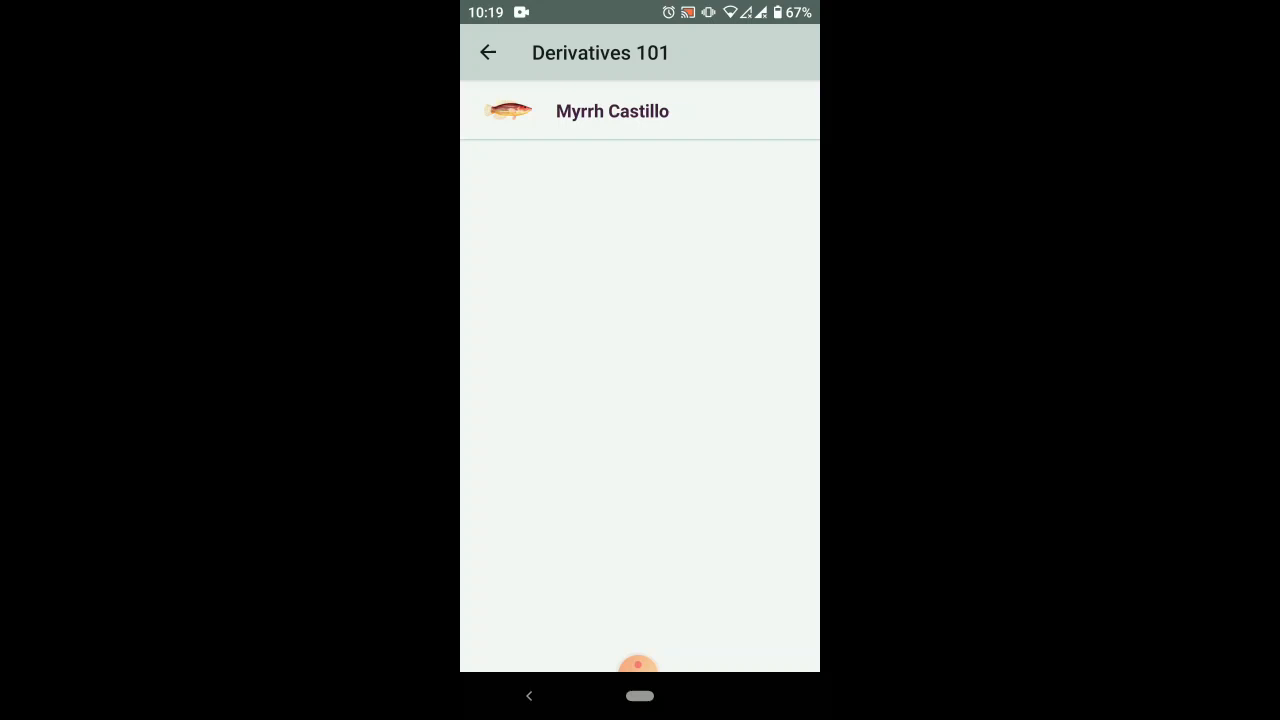
Sign in as the listed student with a password, which ThatQuiz rejects as invalid
click(612, 111)
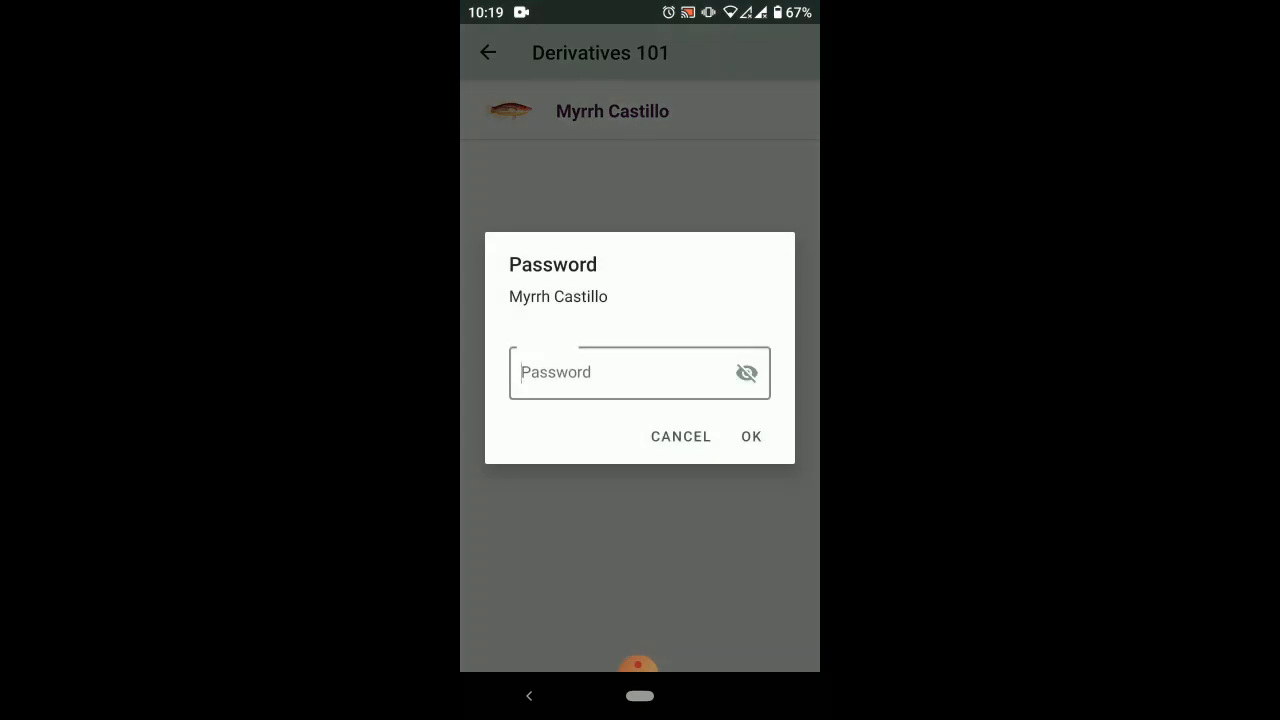
text(0)
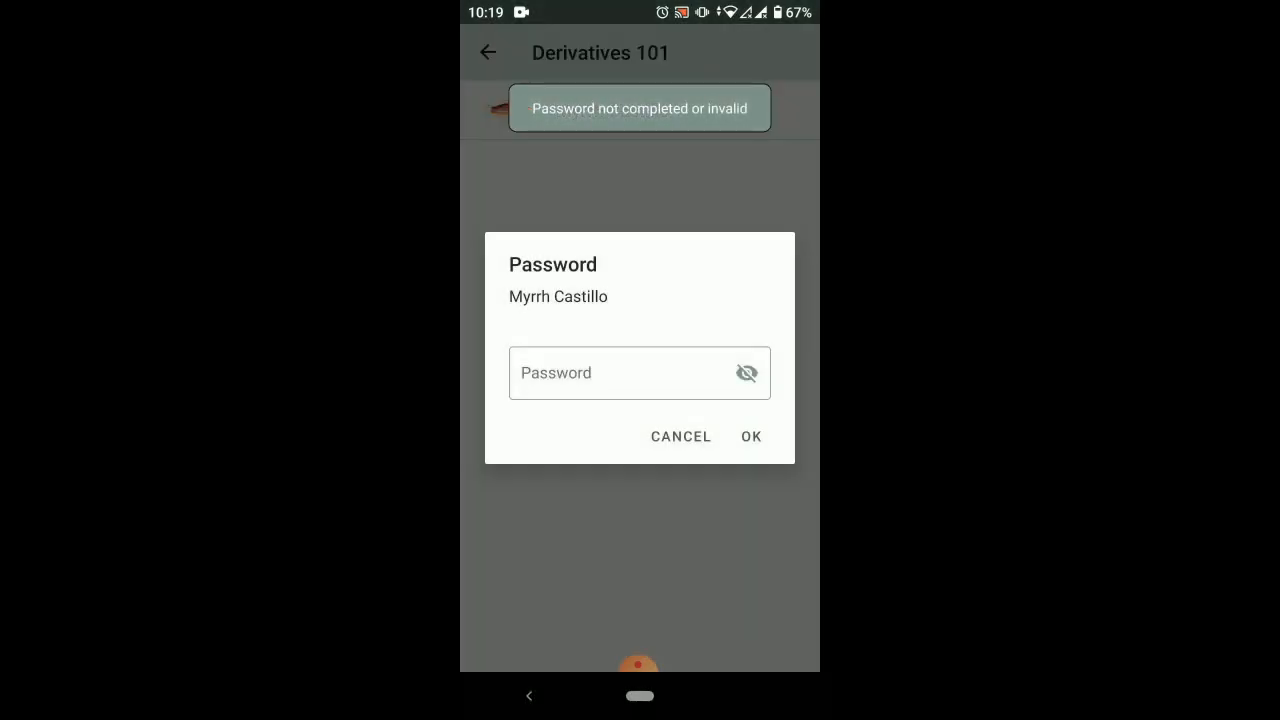
click(620, 372)
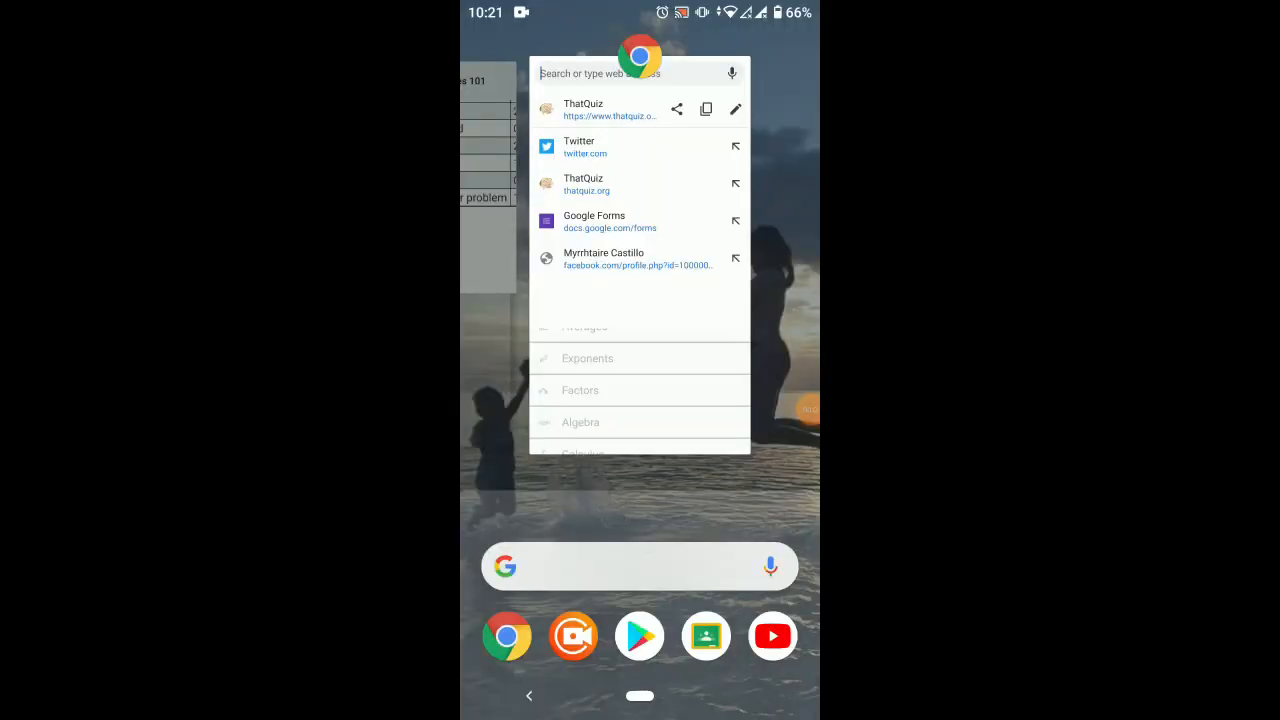
Load thatquiz.org in Chrome from the address bar's history suggestion
click(600, 73)
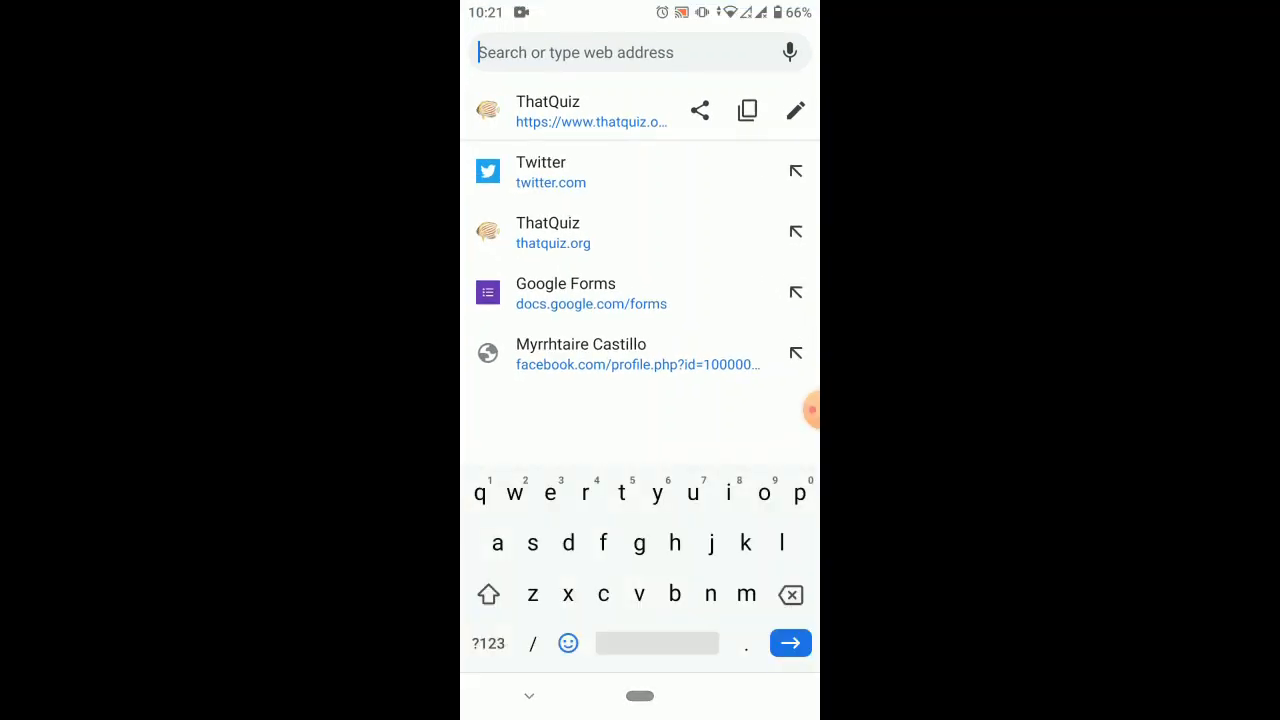
click(553, 233)
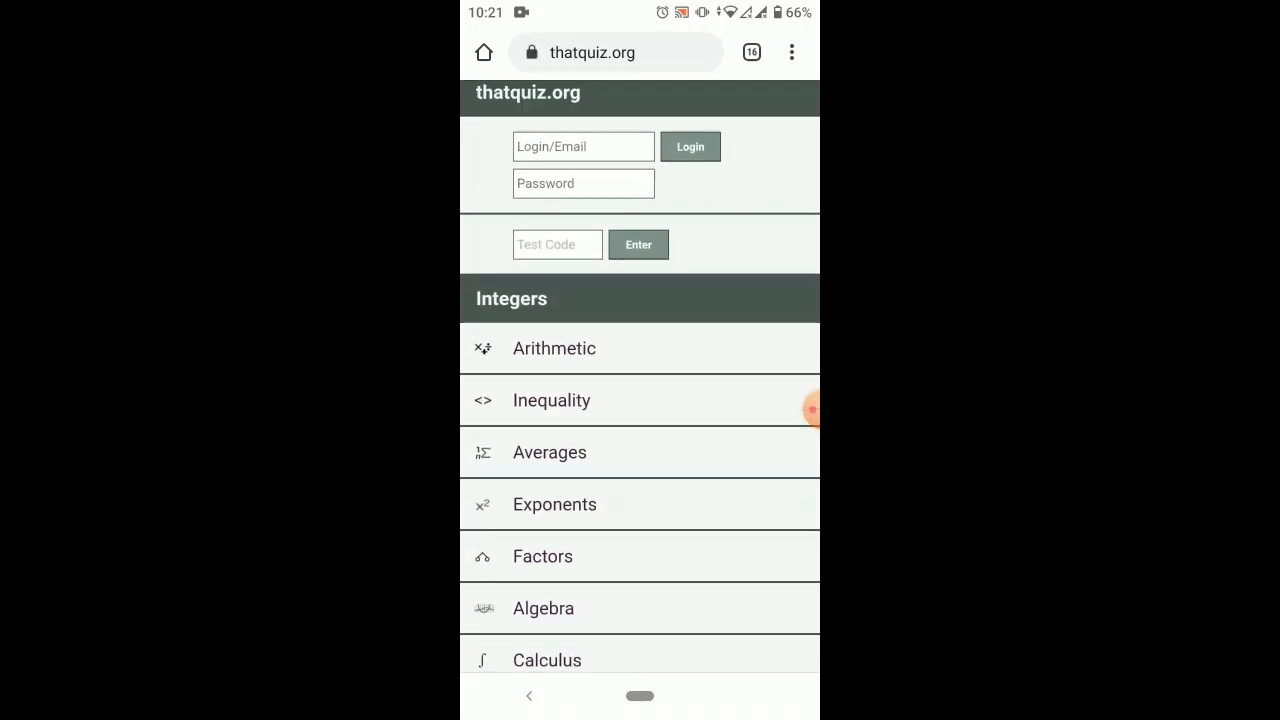
click(557, 244)
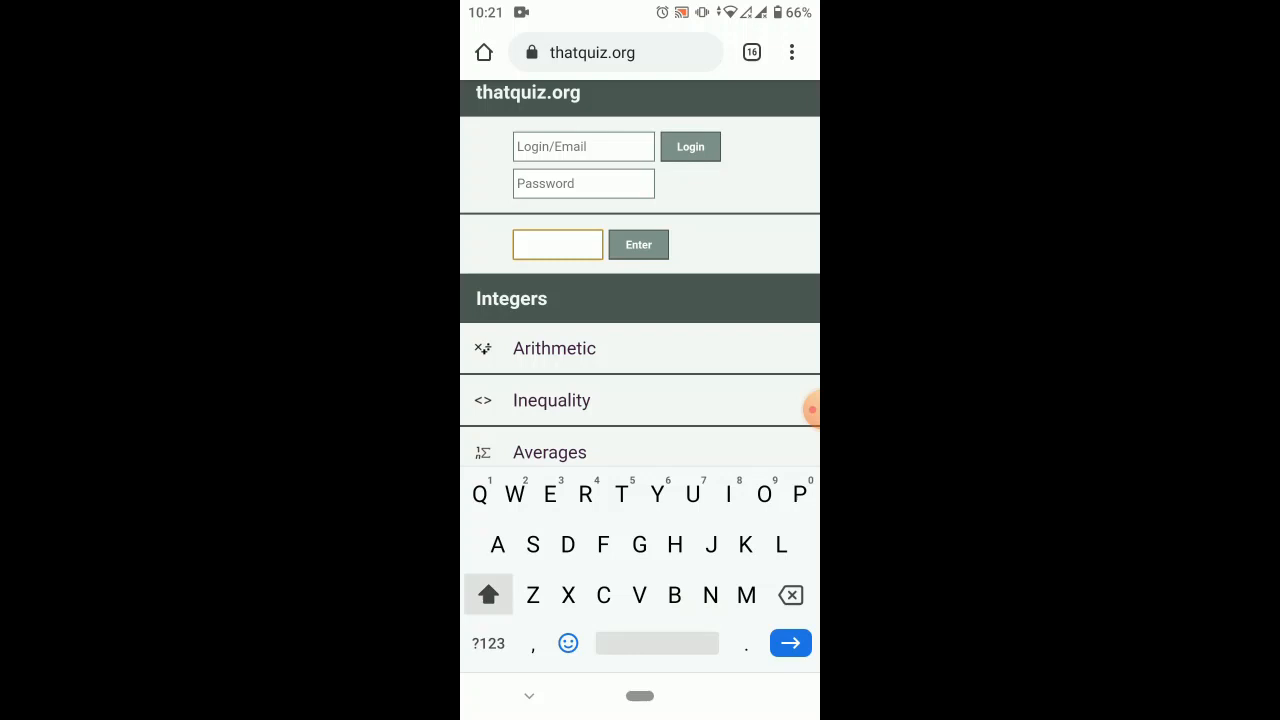
click(800, 493)
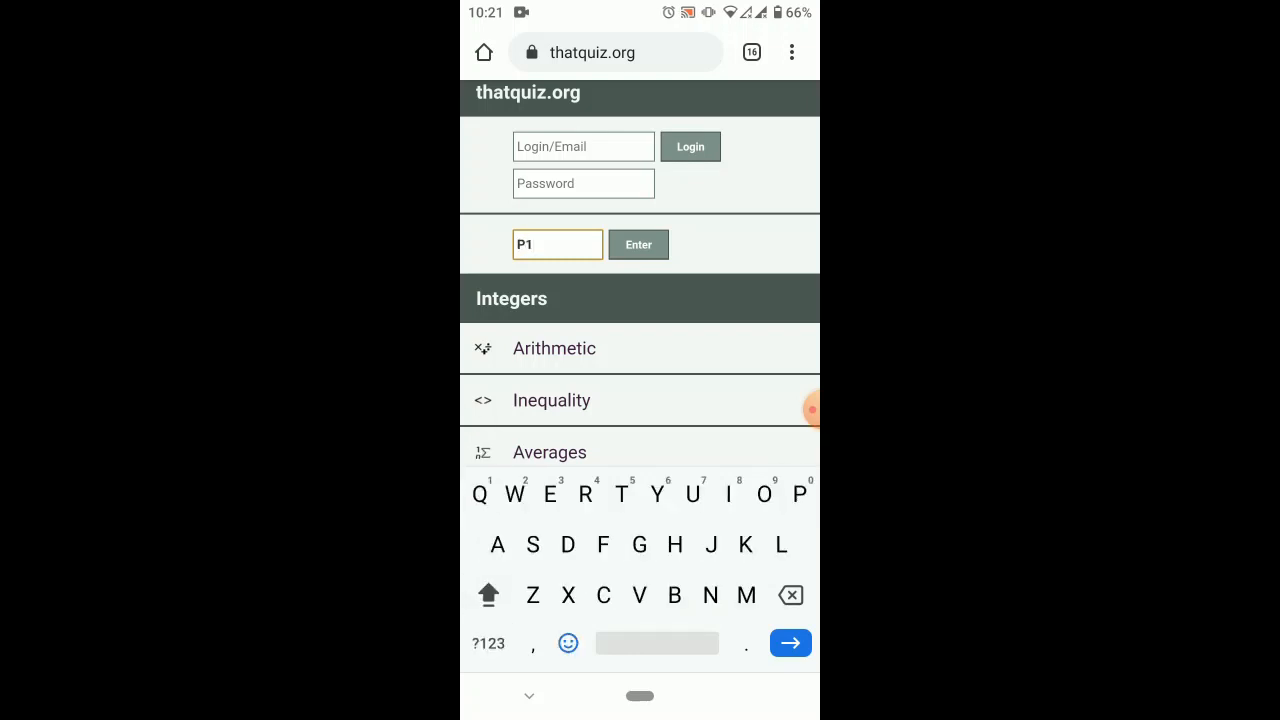
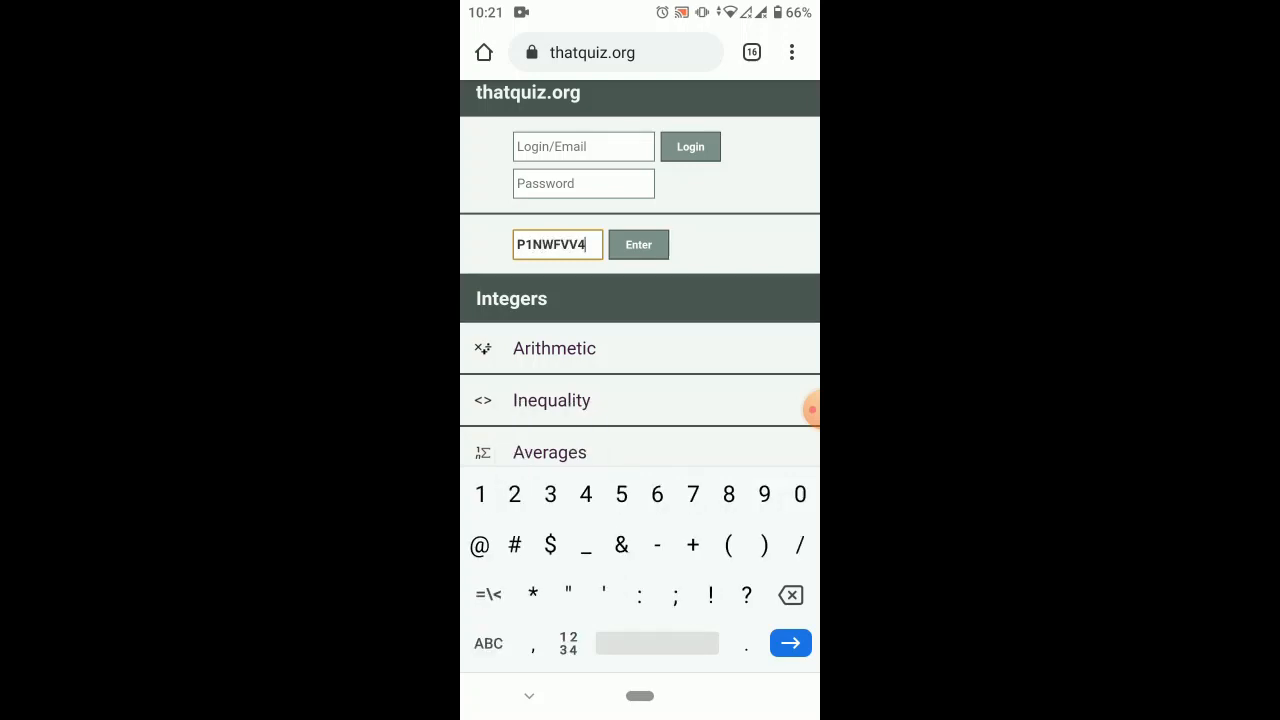
click(638, 244)
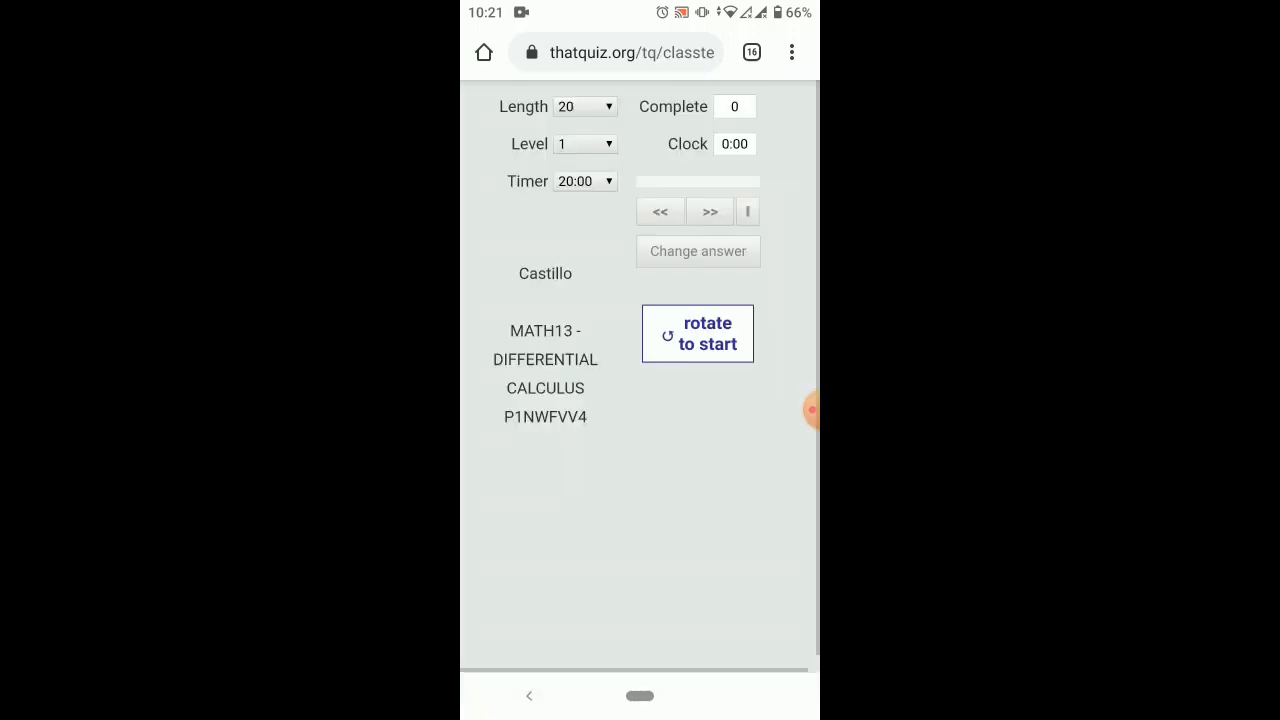